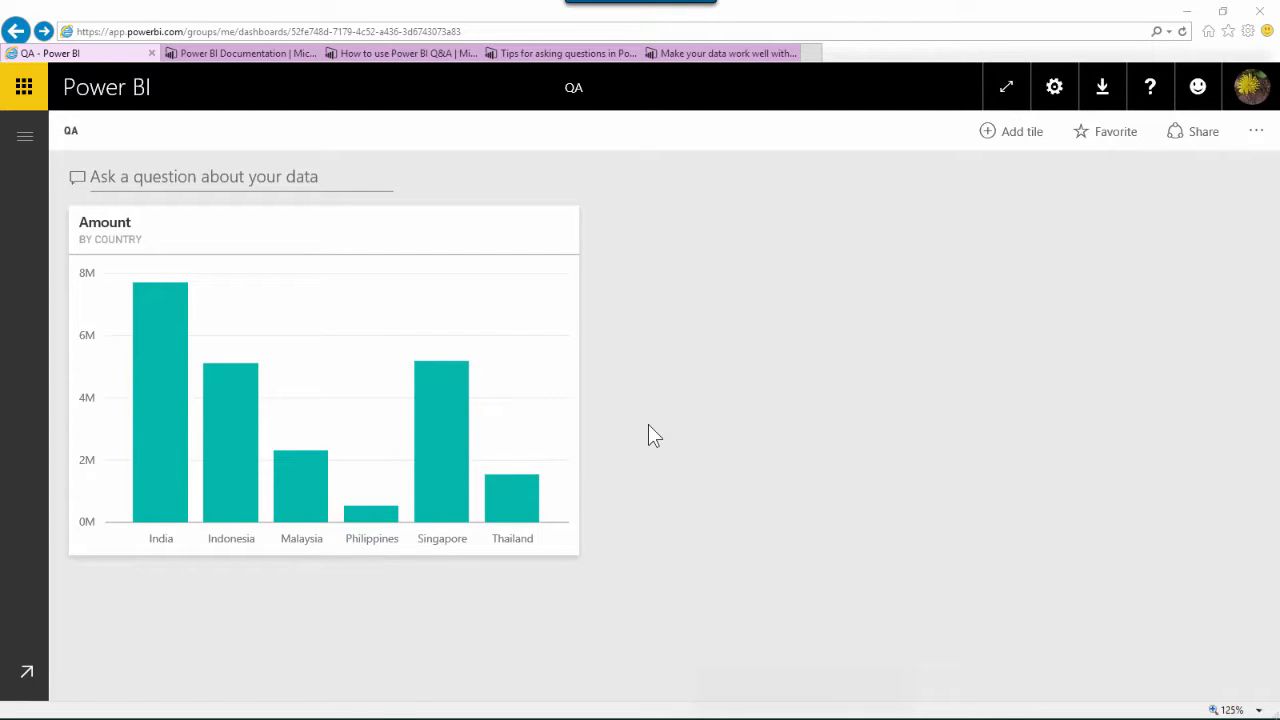
mouse_move(632, 388)
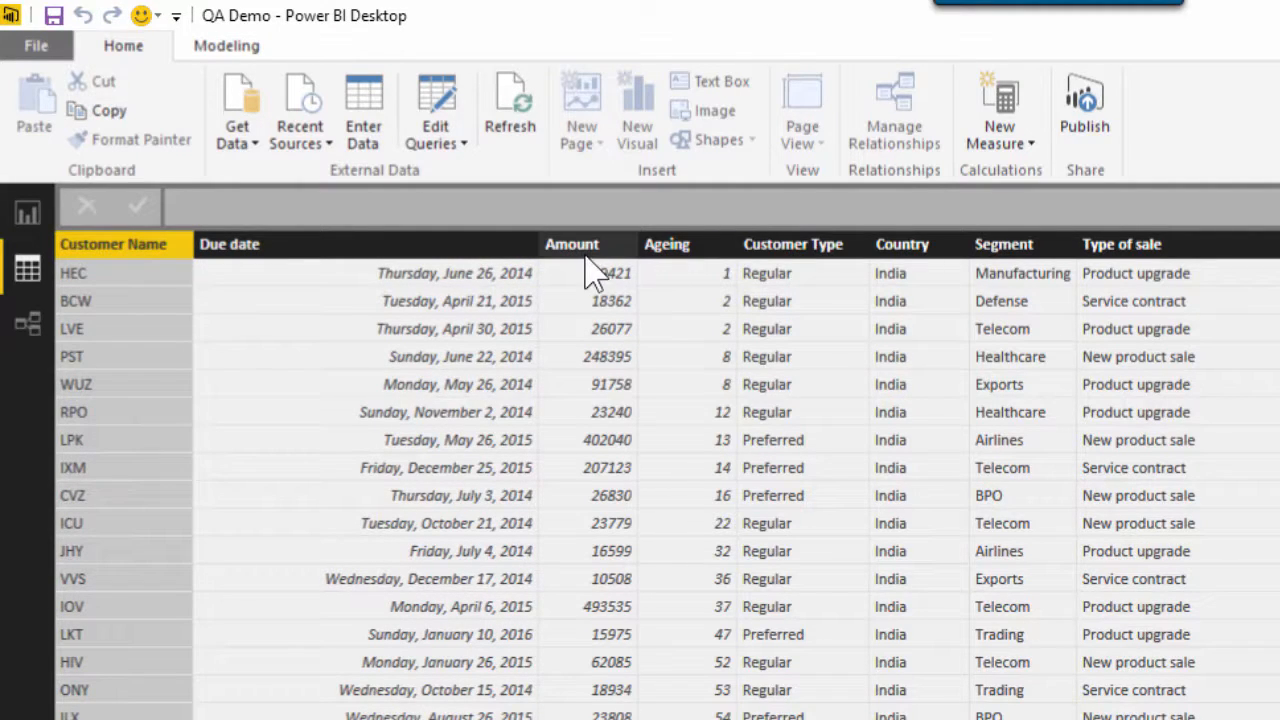
mouse_move(1076, 270)
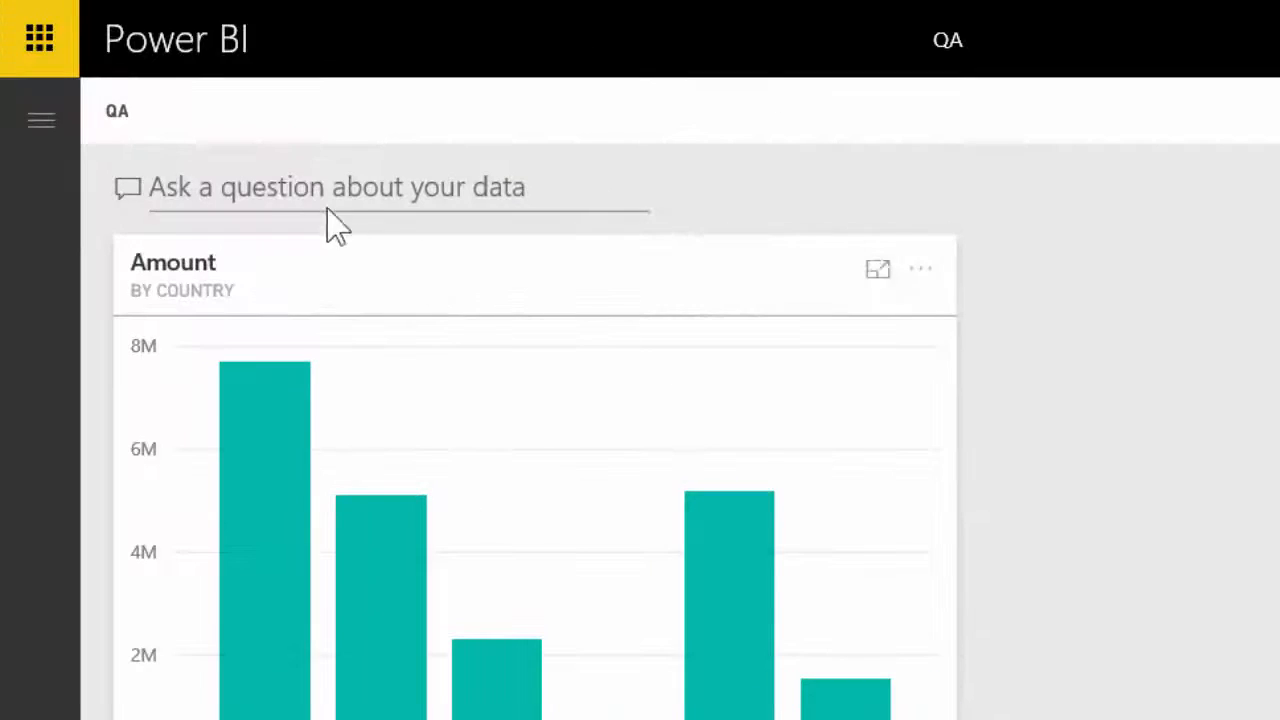
Ask Q&A for 'total amount by segment' shown as a column chart.
left_click(336, 186)
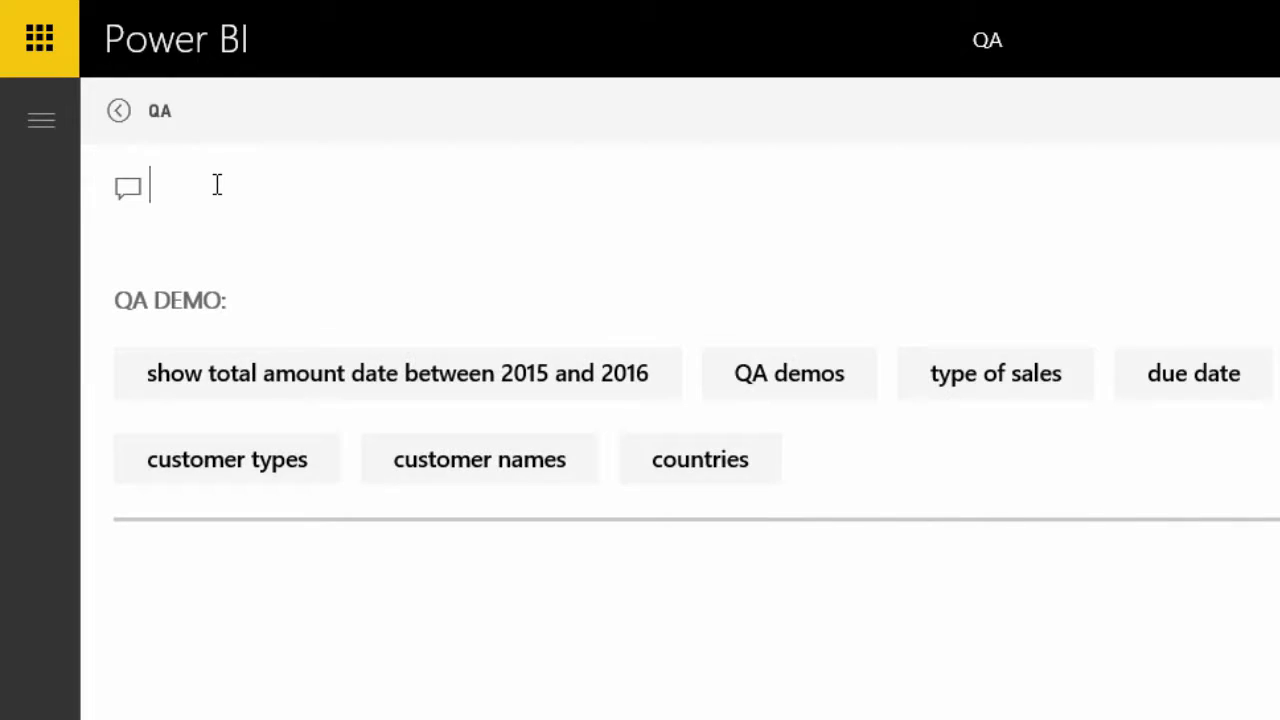
type("total amount")
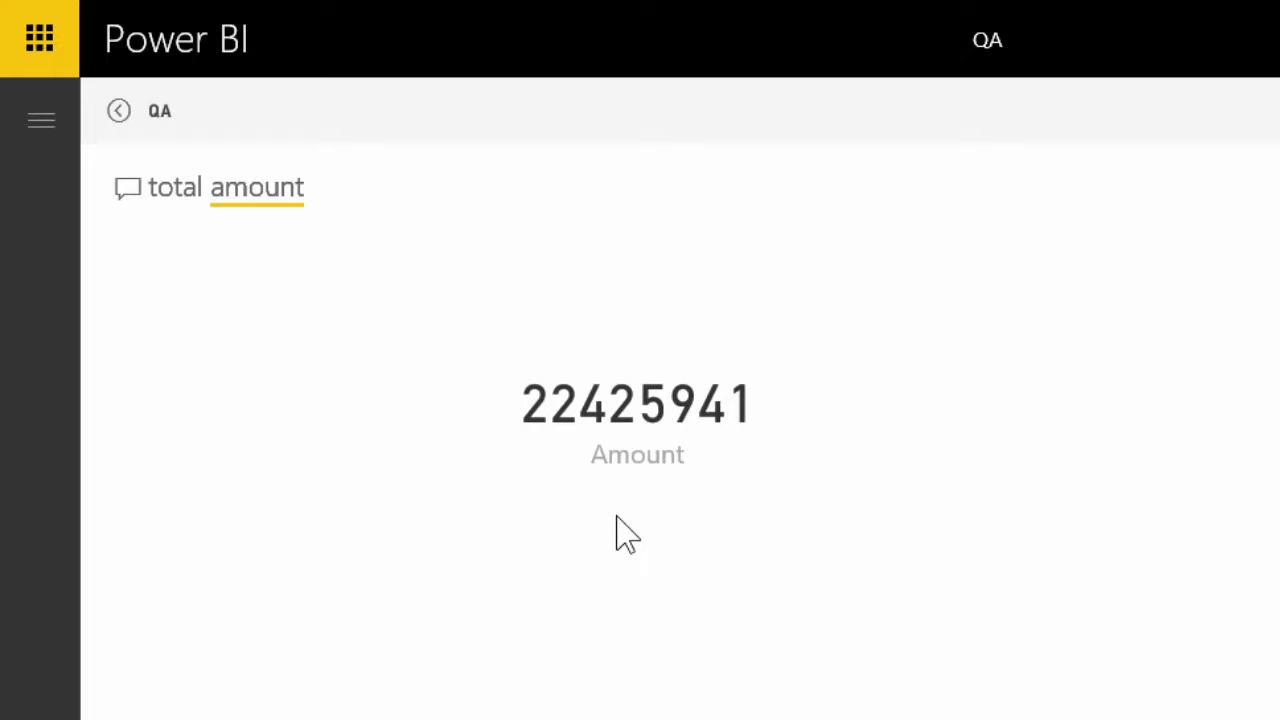
type("by segment")
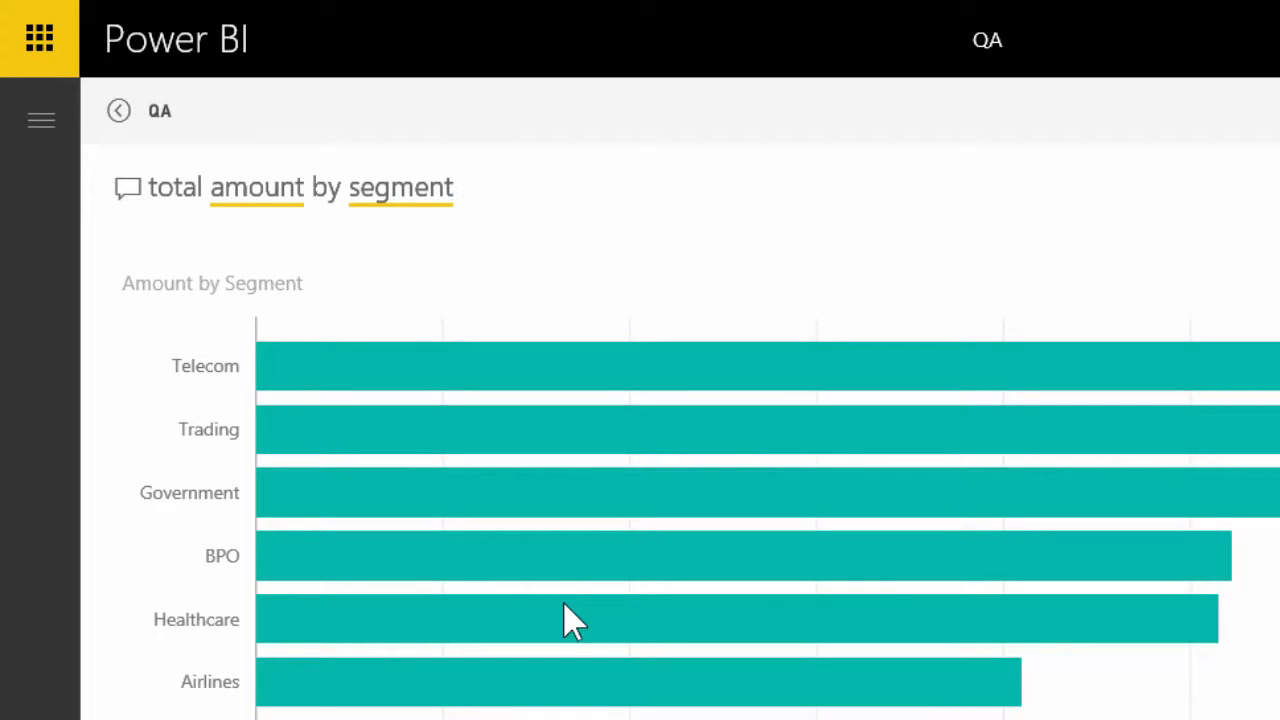
left_click(456, 188)
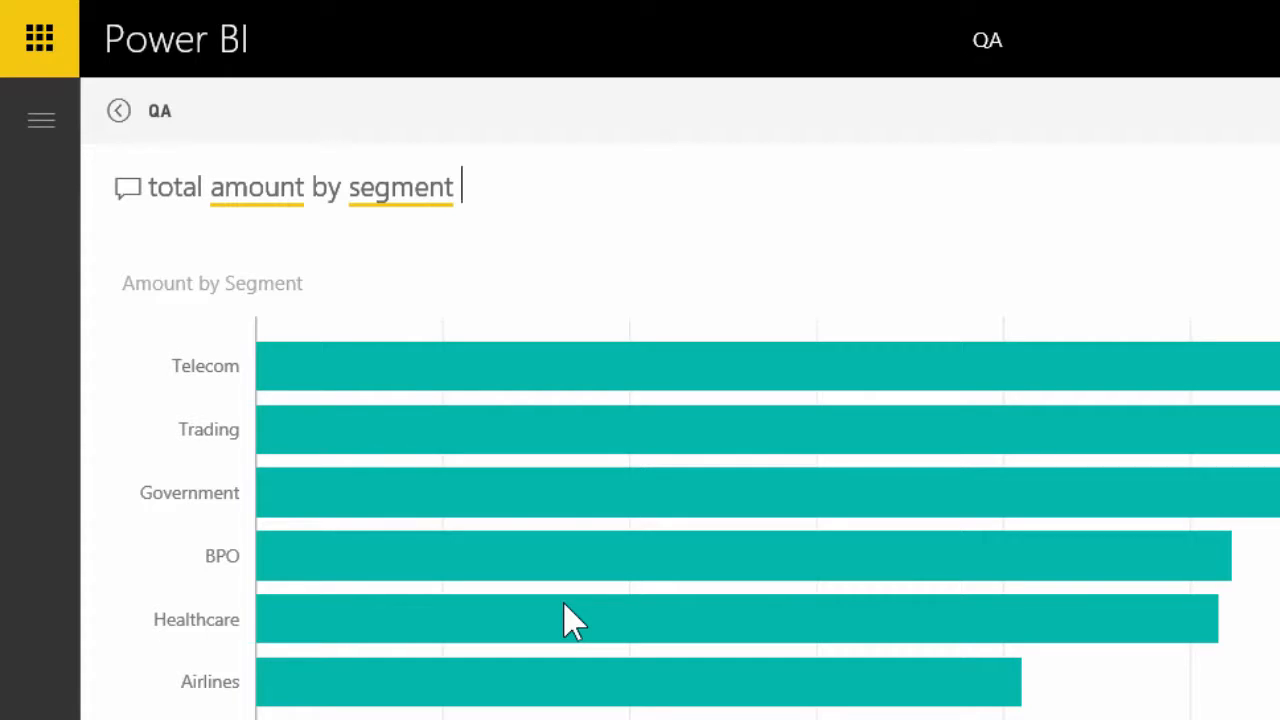
type("a")
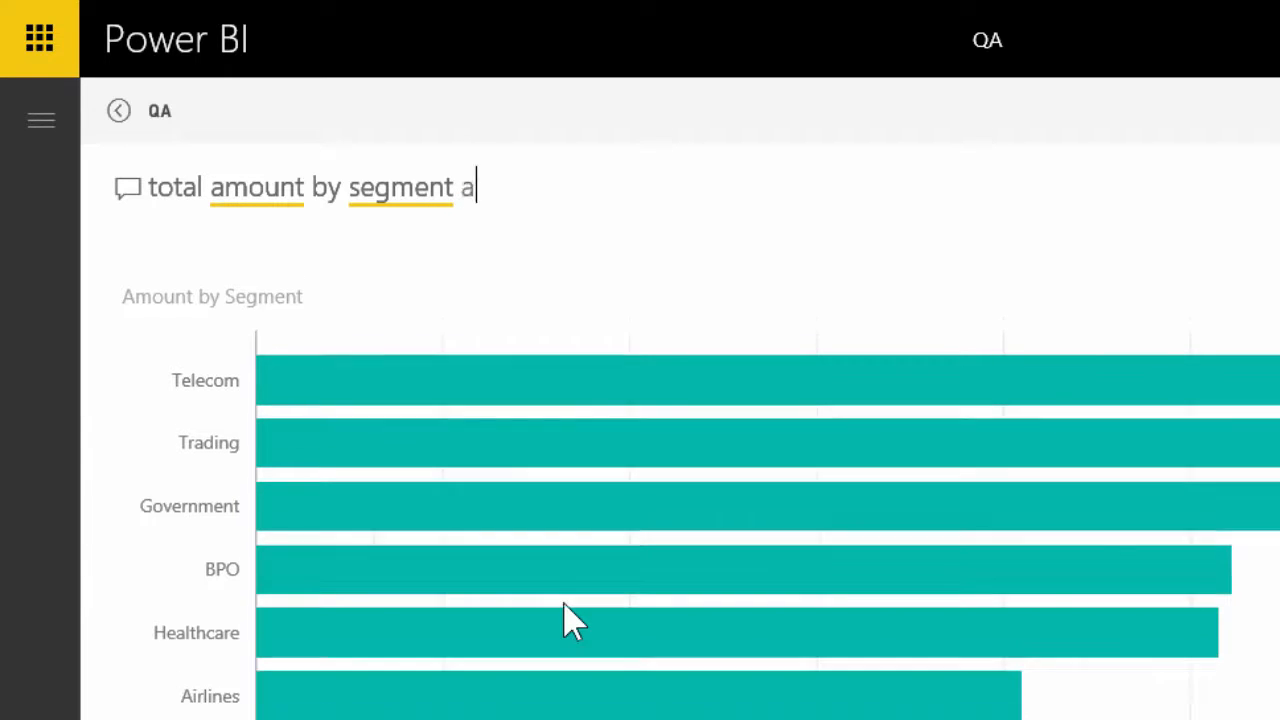
type("s")
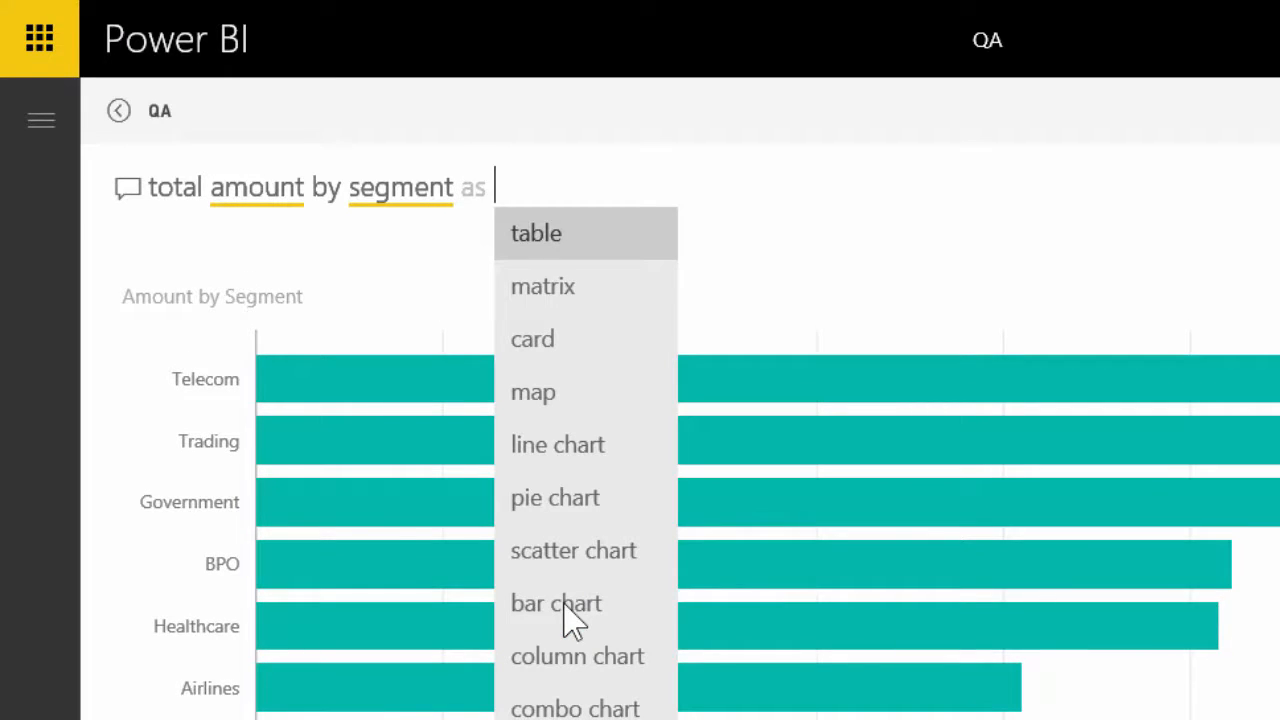
mouse_move(576, 656)
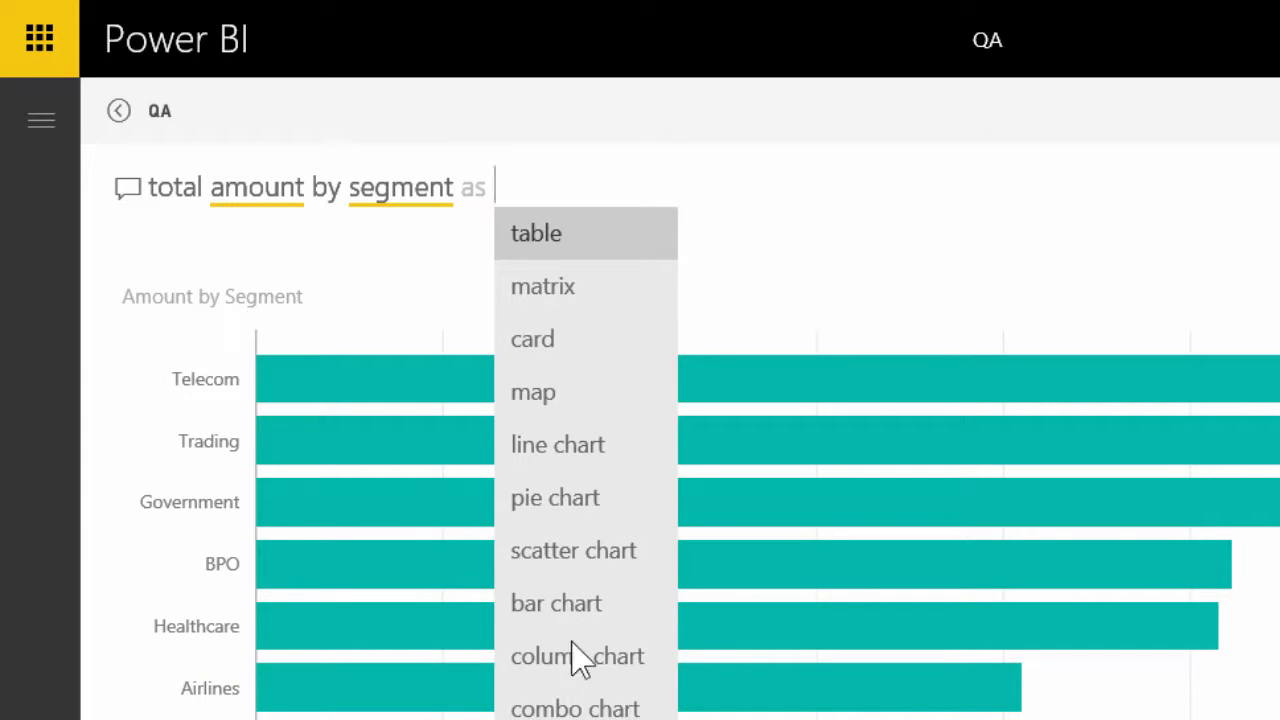
left_click(576, 656)
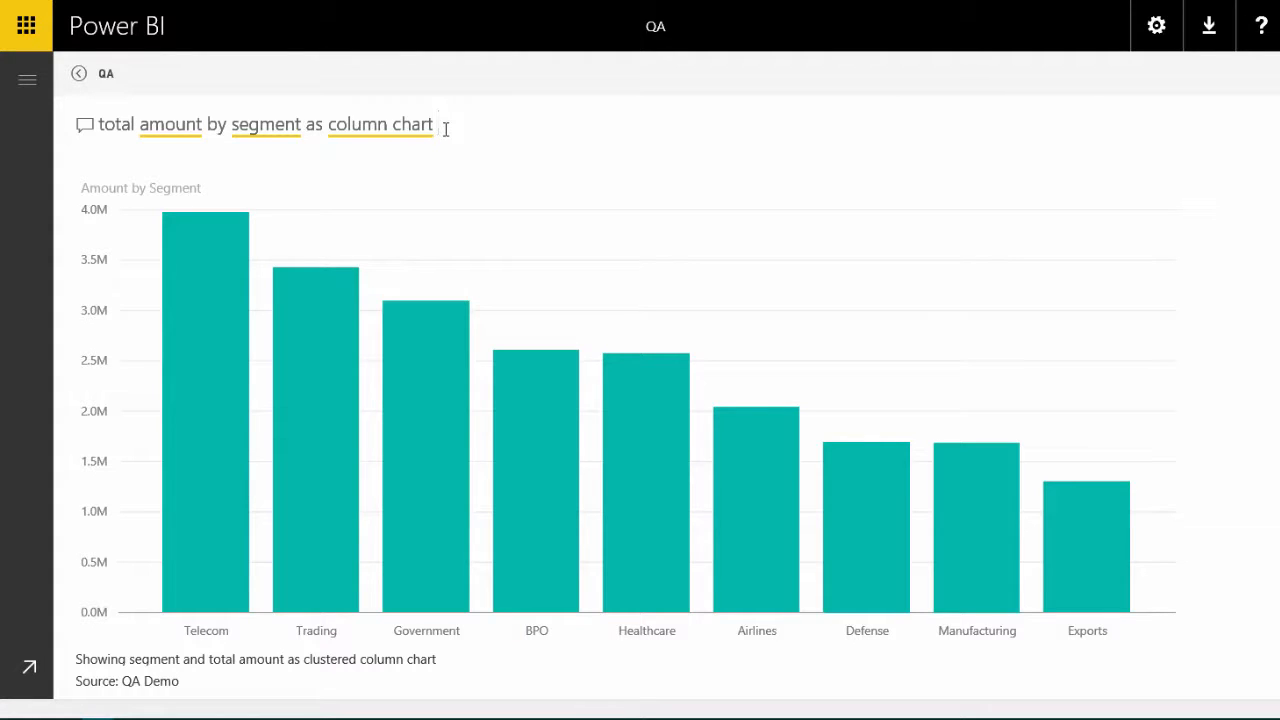
Extend the question with 'by customer' chosen from the suggestions.
type("by customer")
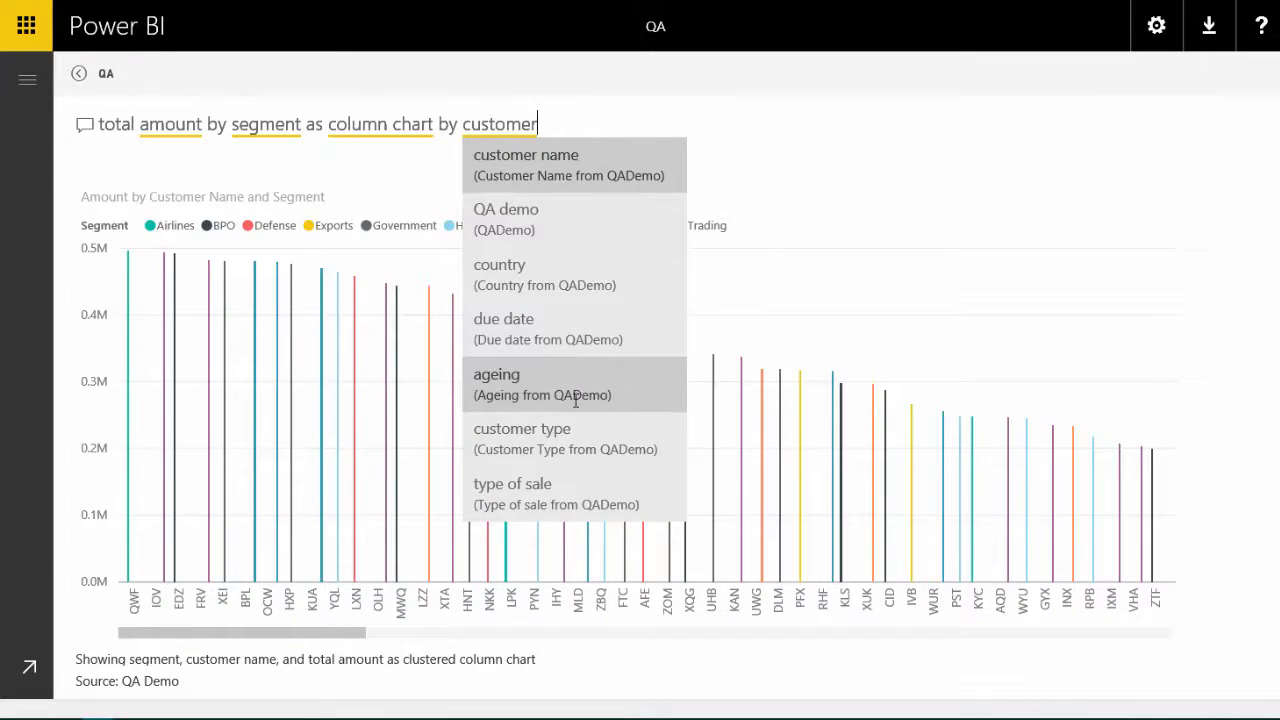
left_click(520, 428)
type("amount")
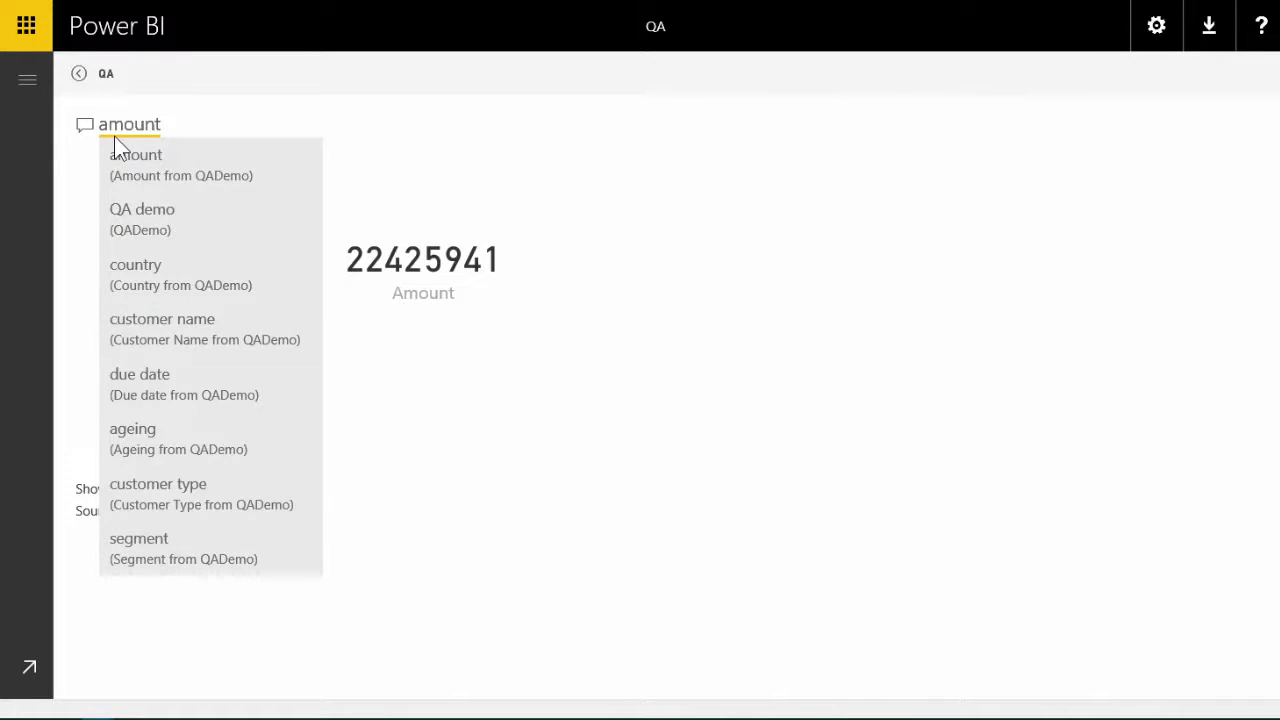
Reword the question to 'amount by country as' a map from the suggestions.
type("by country")
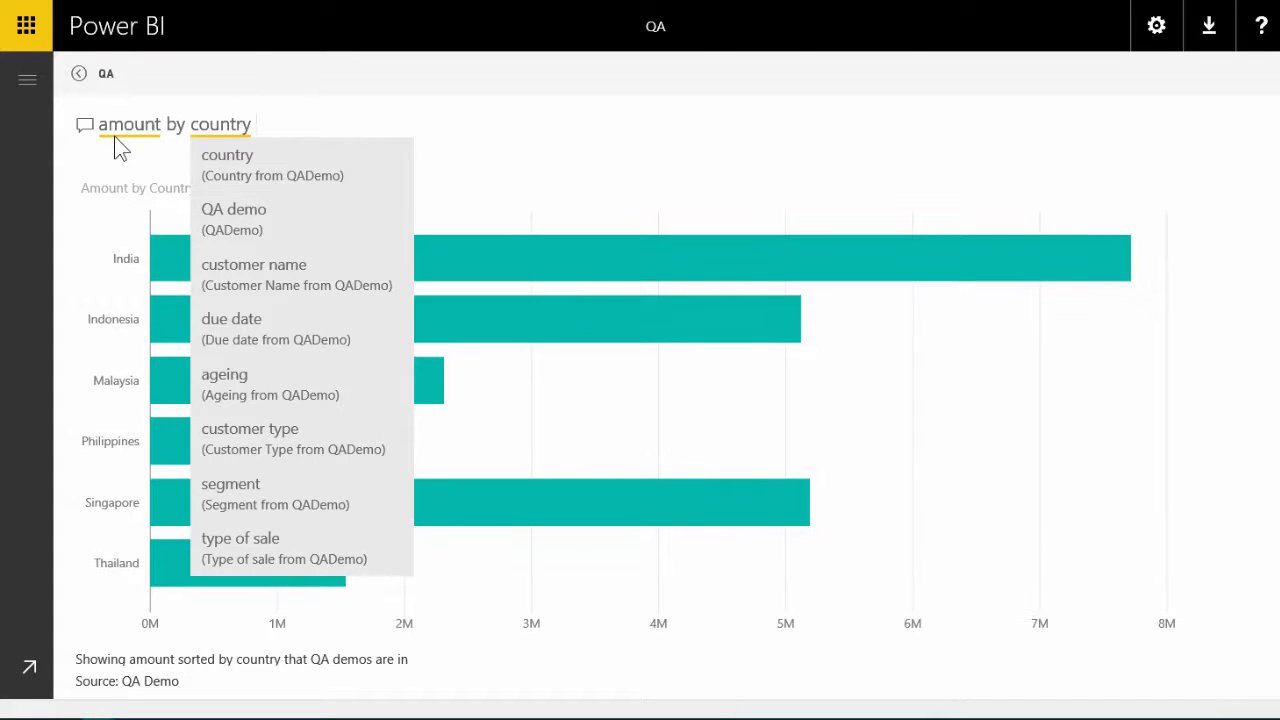
type("as")
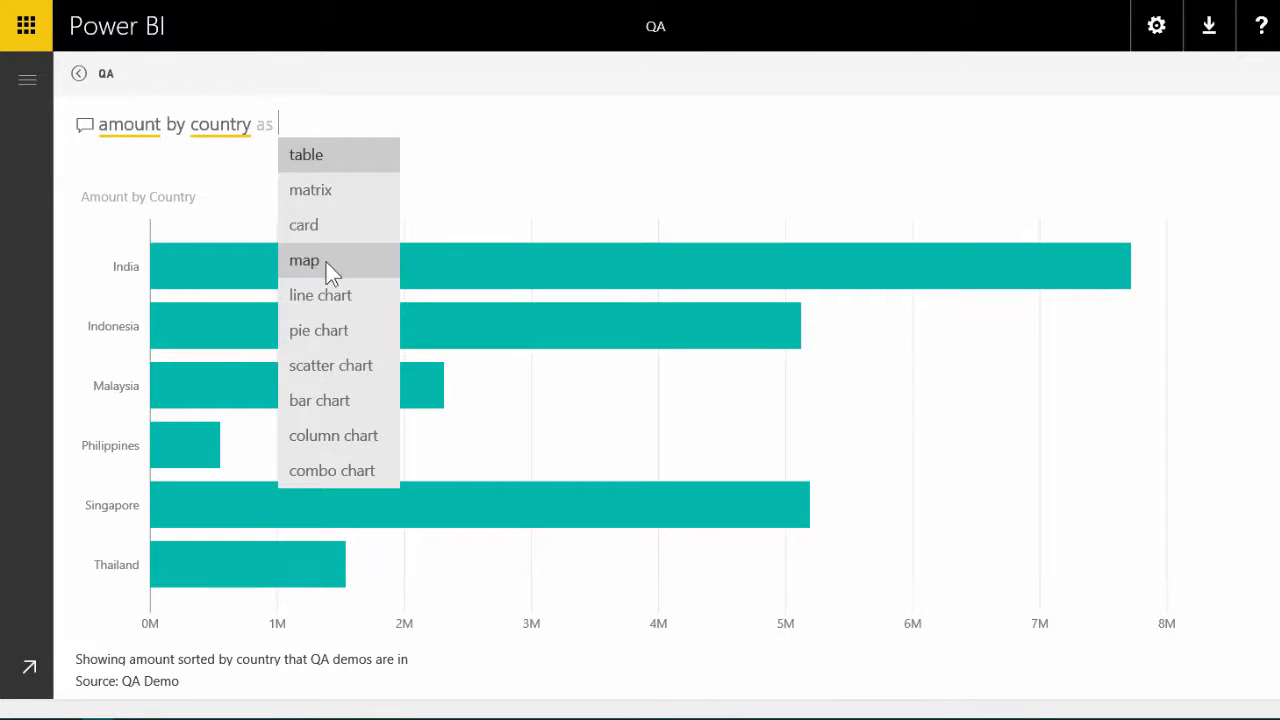
left_click(304, 260)
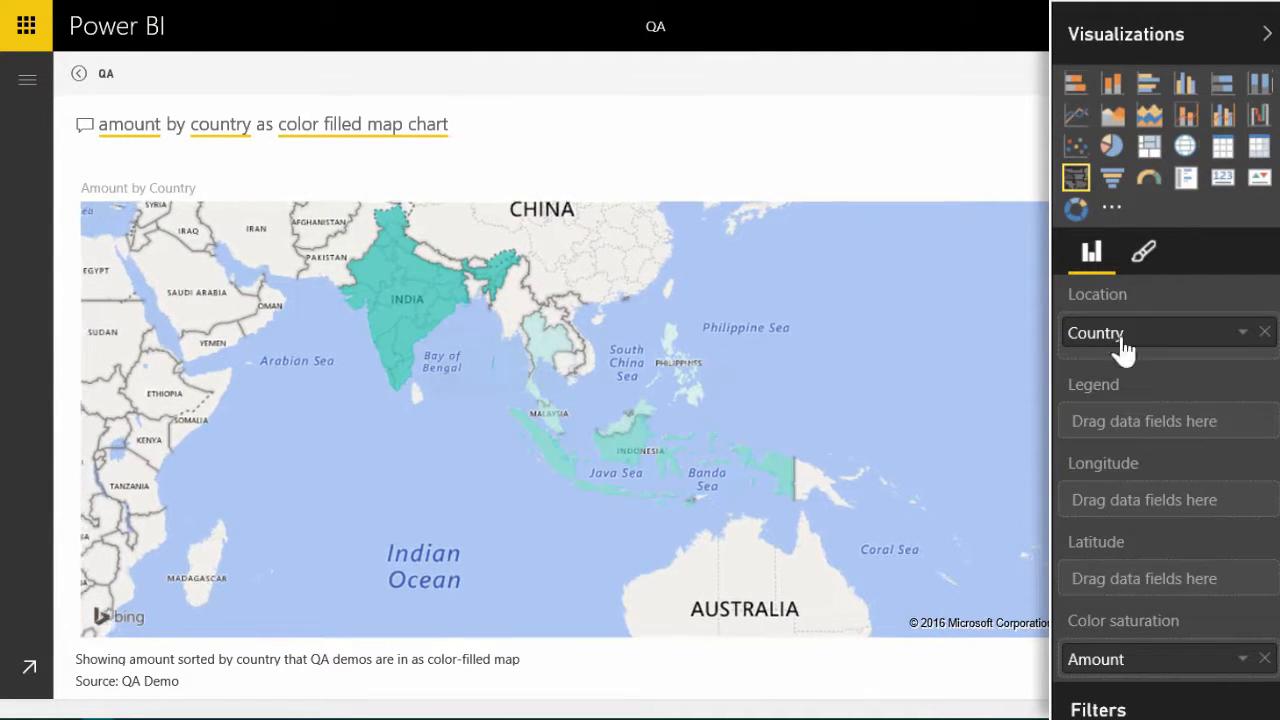
mouse_move(1136, 478)
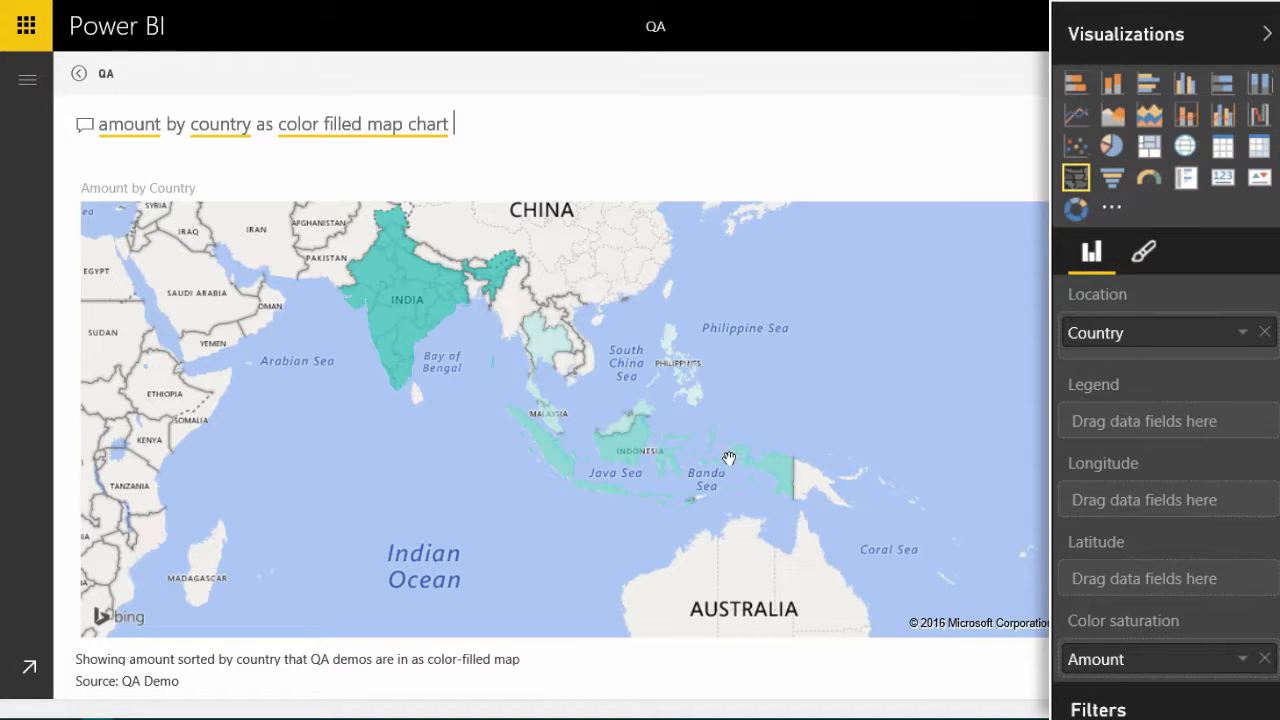
mouse_move(580, 348)
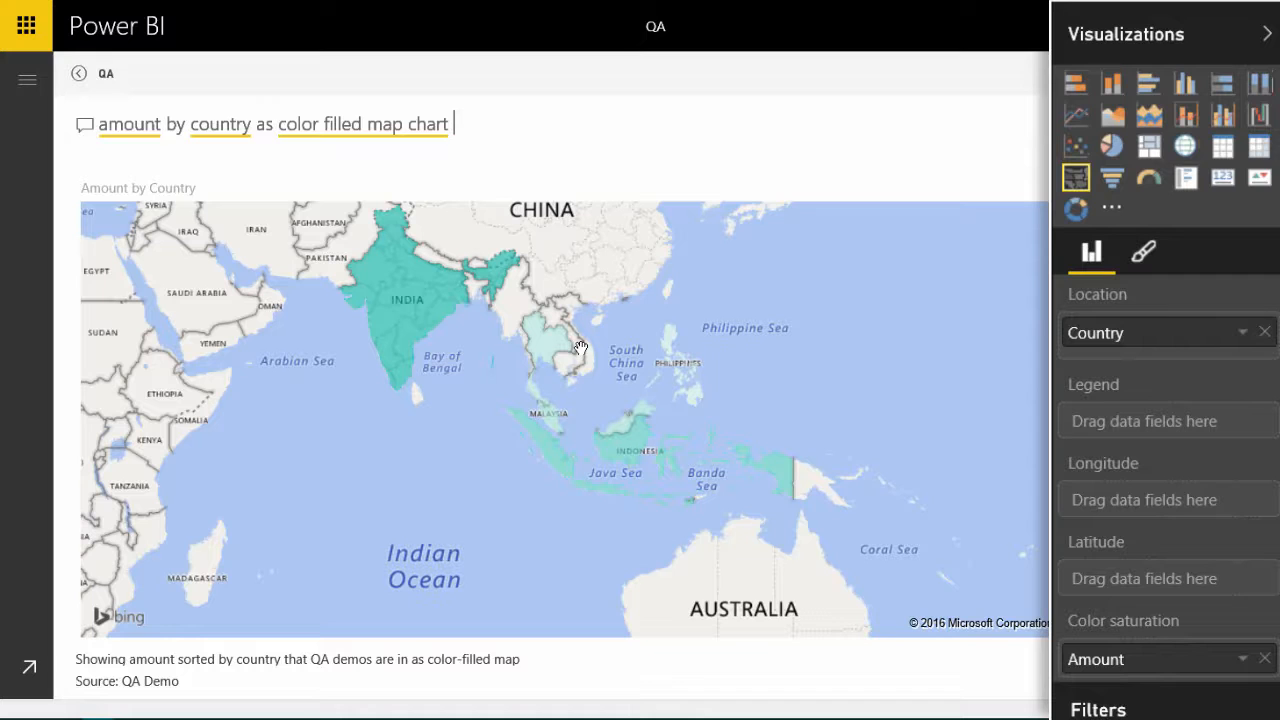
mouse_move(1096, 636)
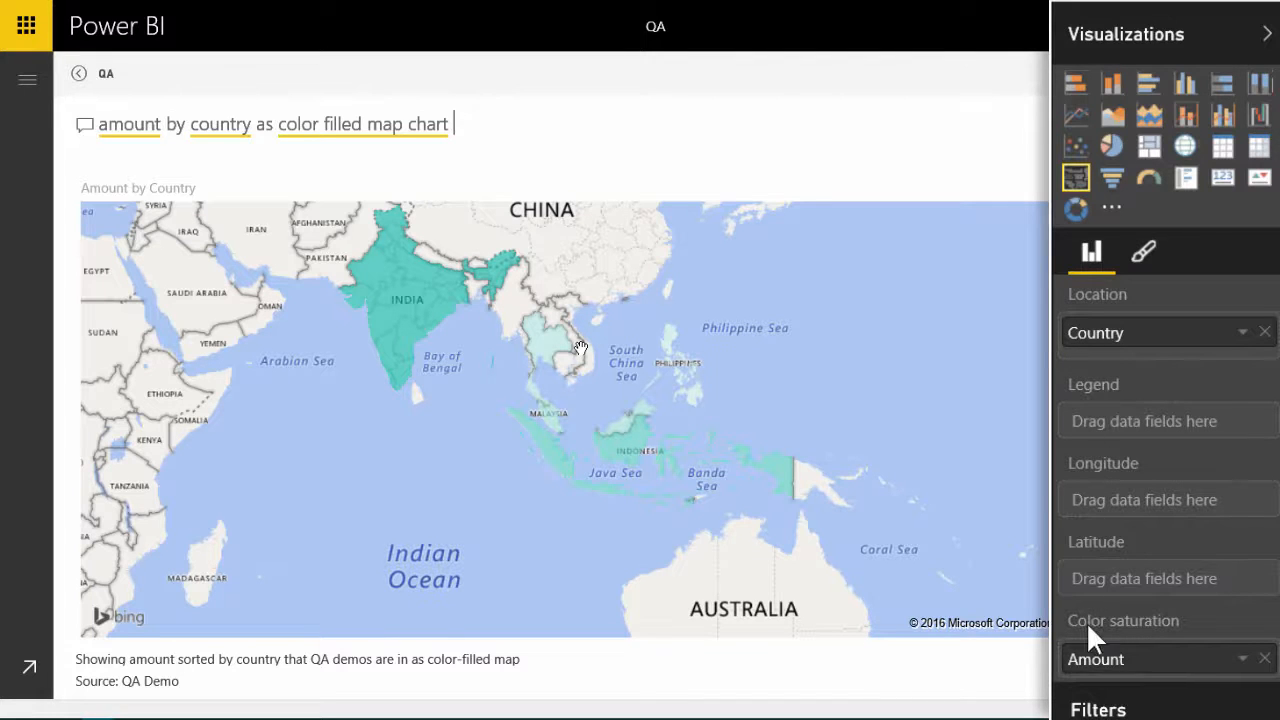
mouse_move(1096, 364)
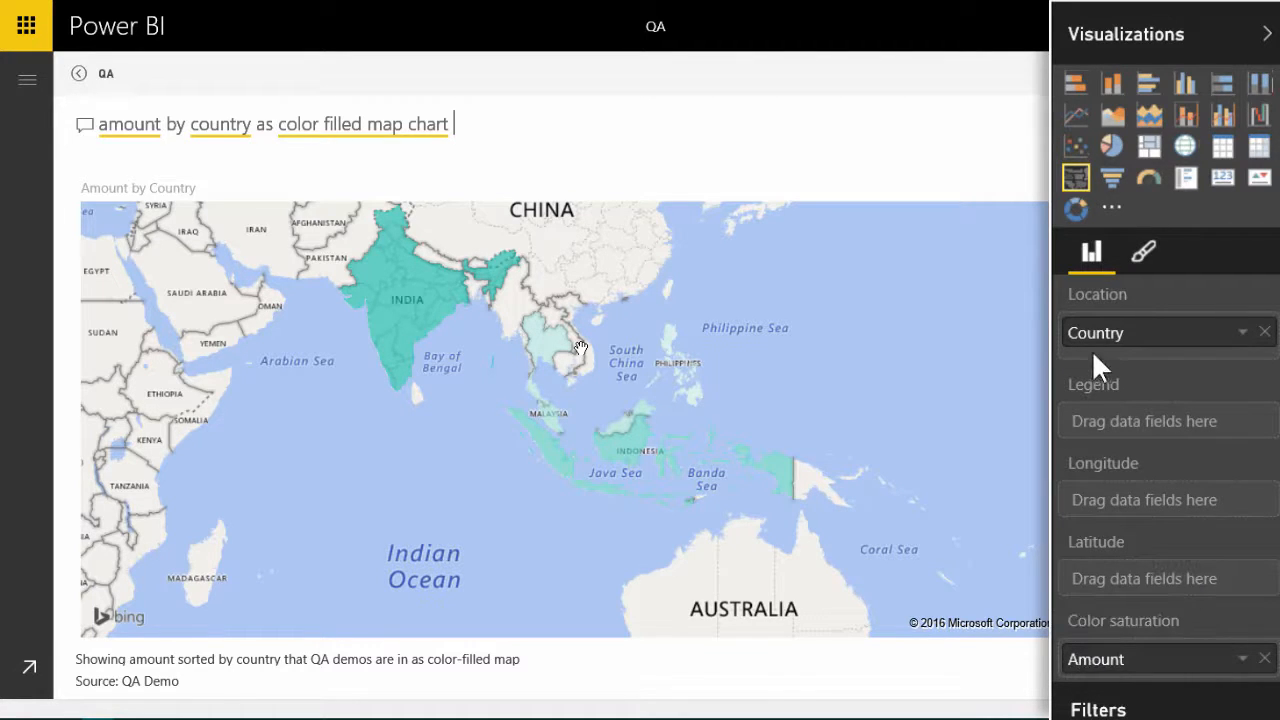
mouse_move(1136, 400)
type("amount singapore preferred government product upgrade")
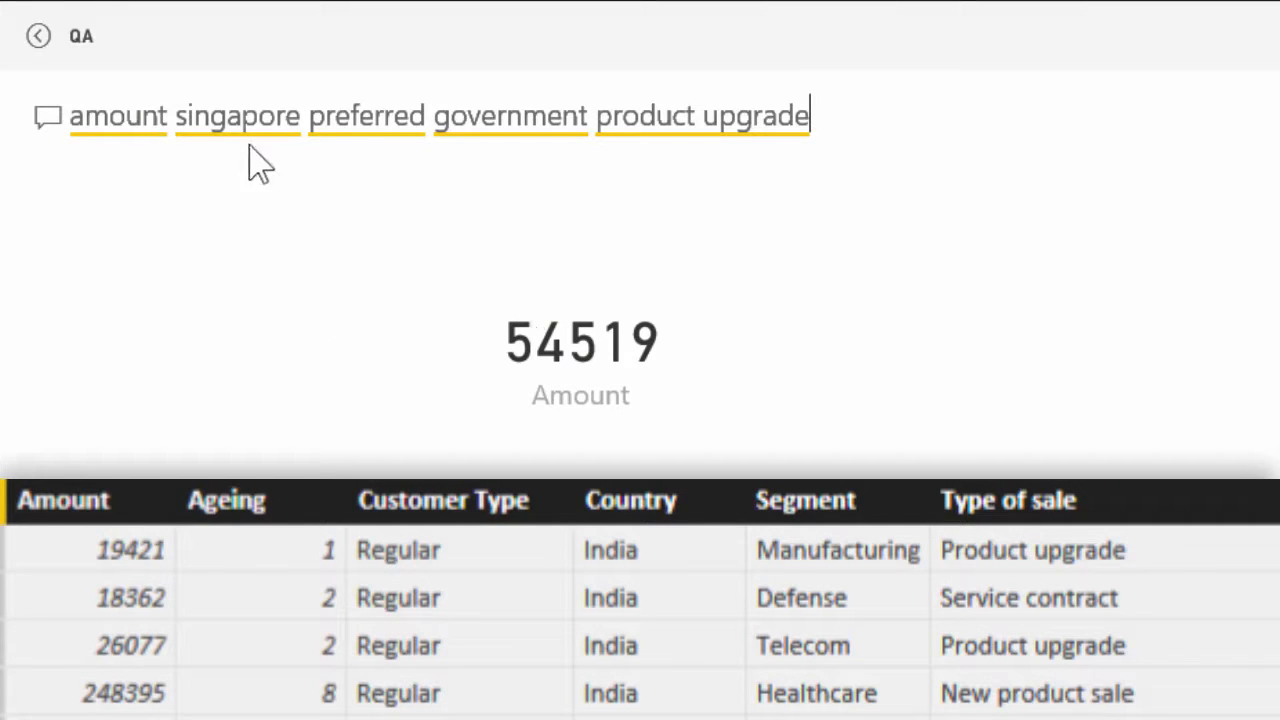
mouse_move(248, 130)
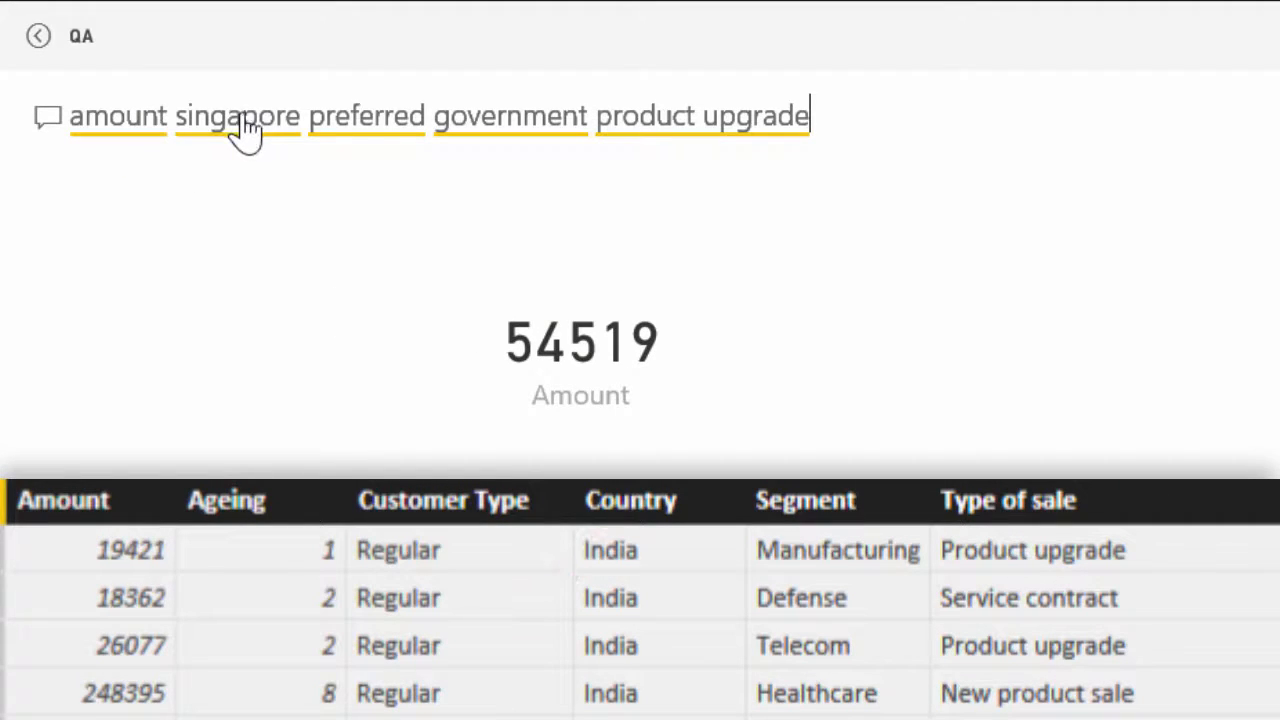
mouse_move(384, 148)
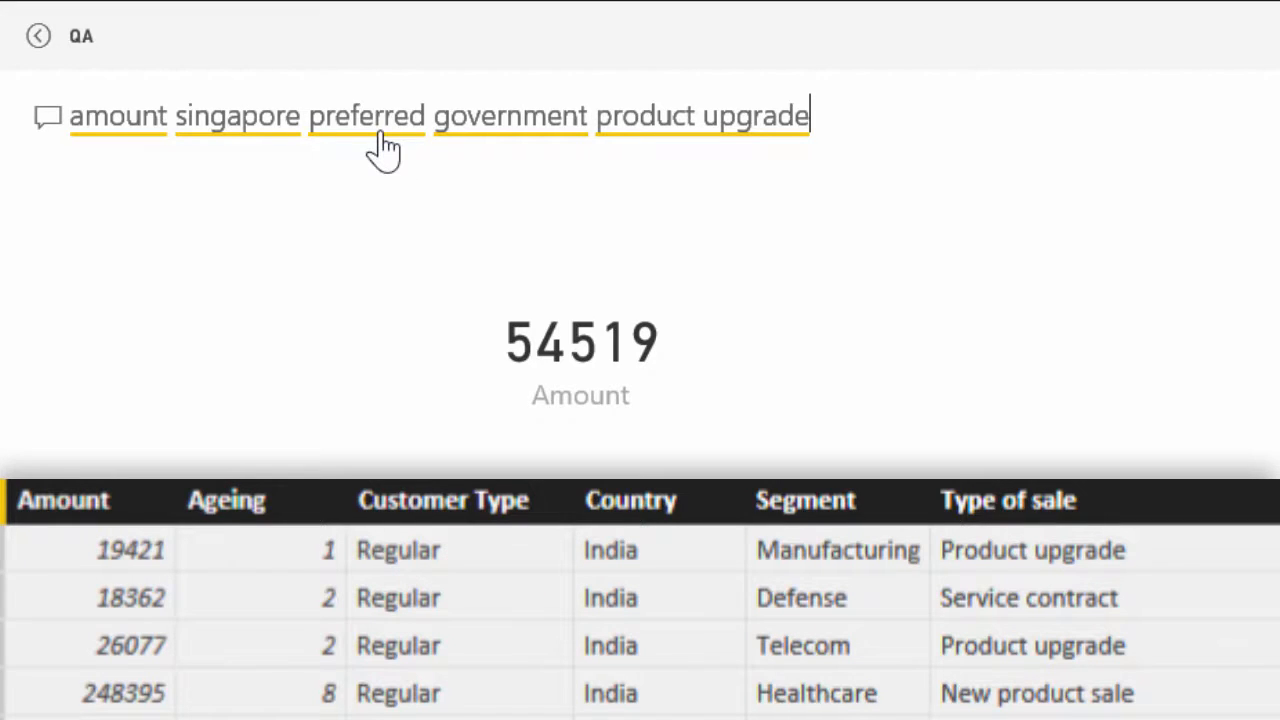
mouse_move(678, 132)
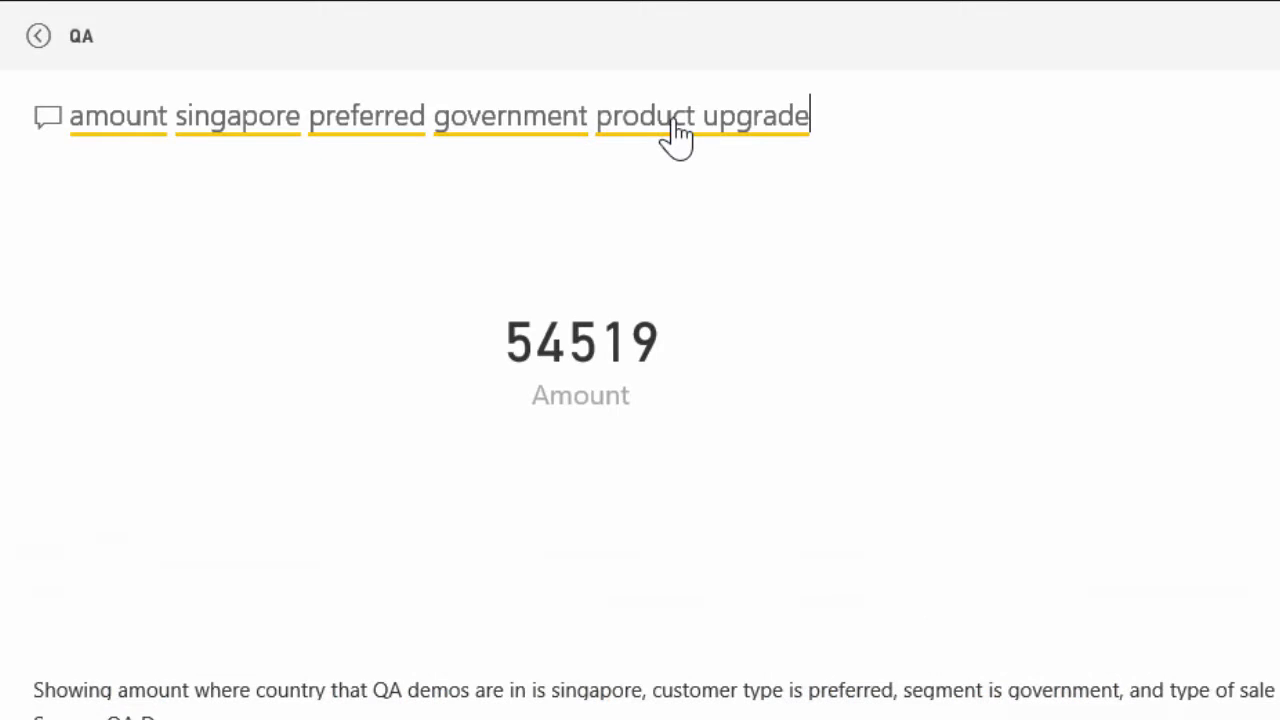
mouse_move(638, 424)
type("amount by country as a map")
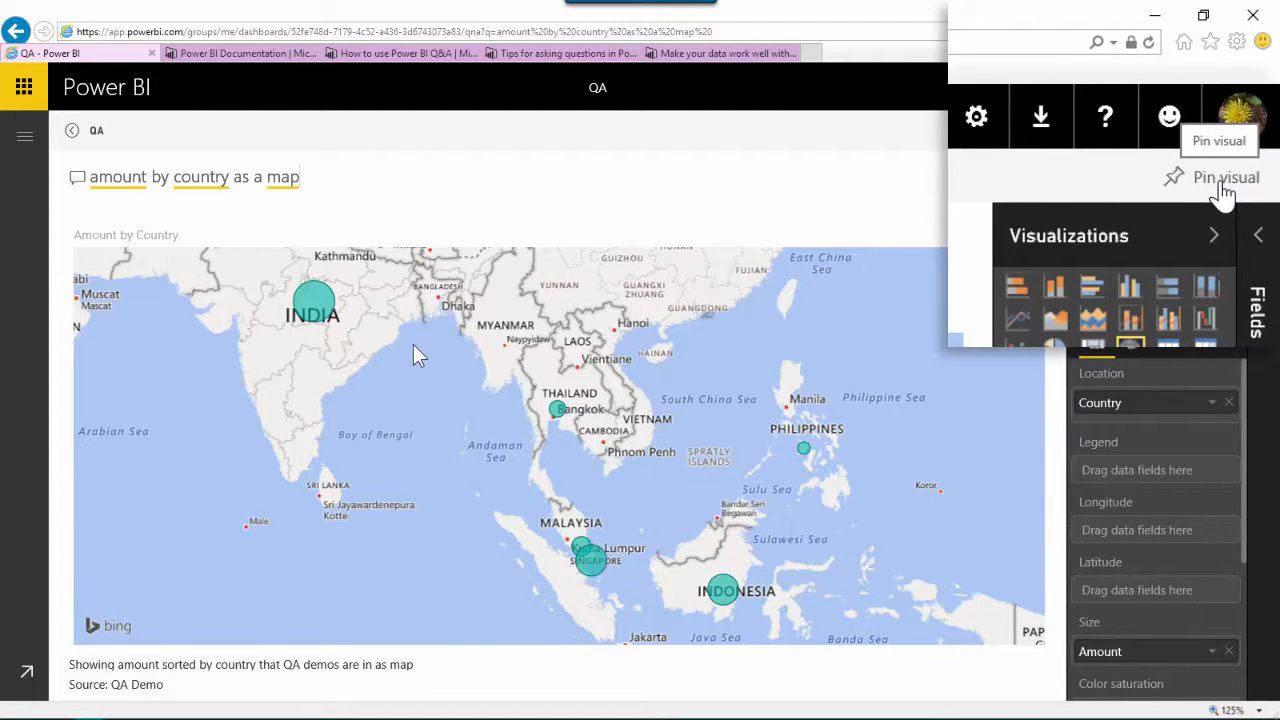
Pin the amount-by-country map to the existing QA dashboard.
left_click(1224, 176)
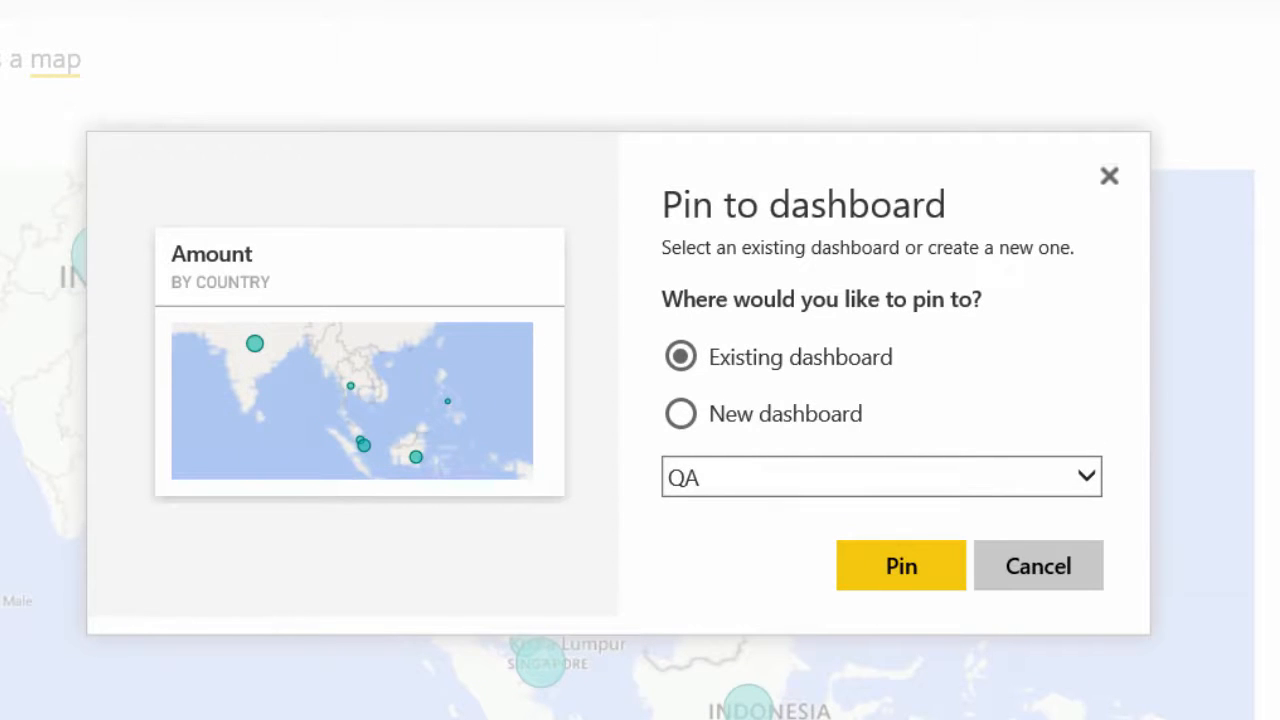
left_click(900, 564)
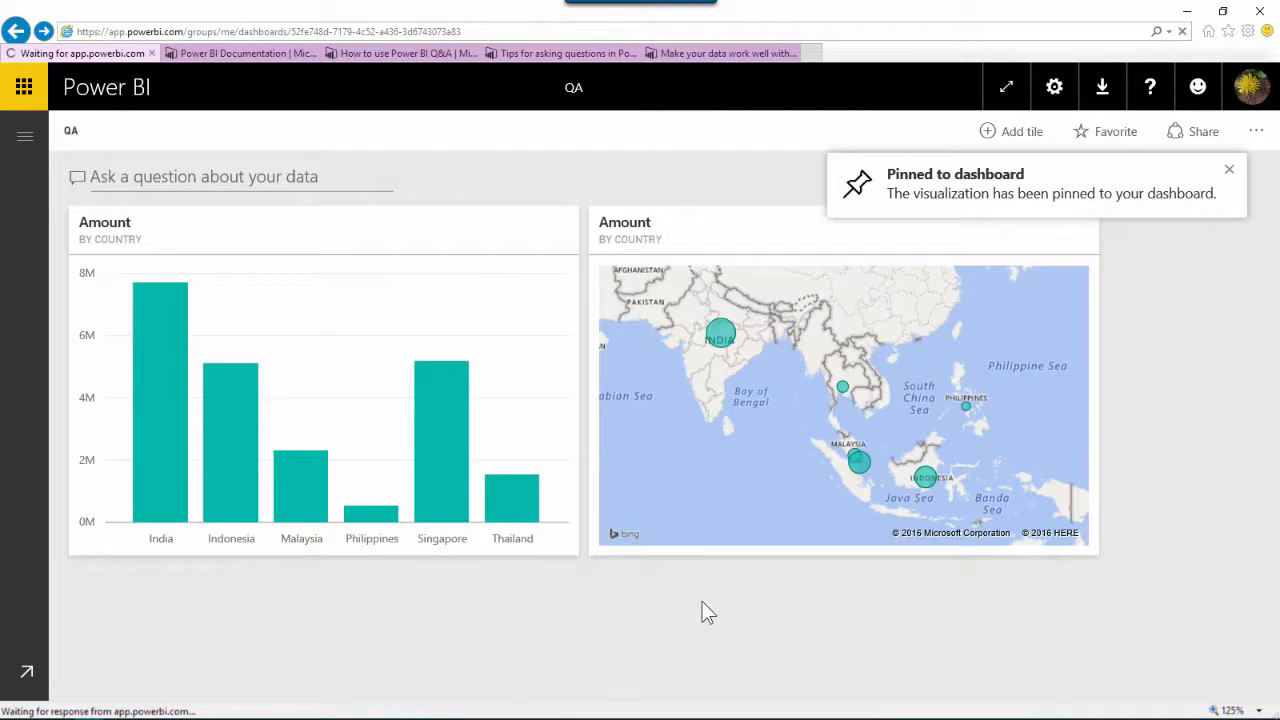